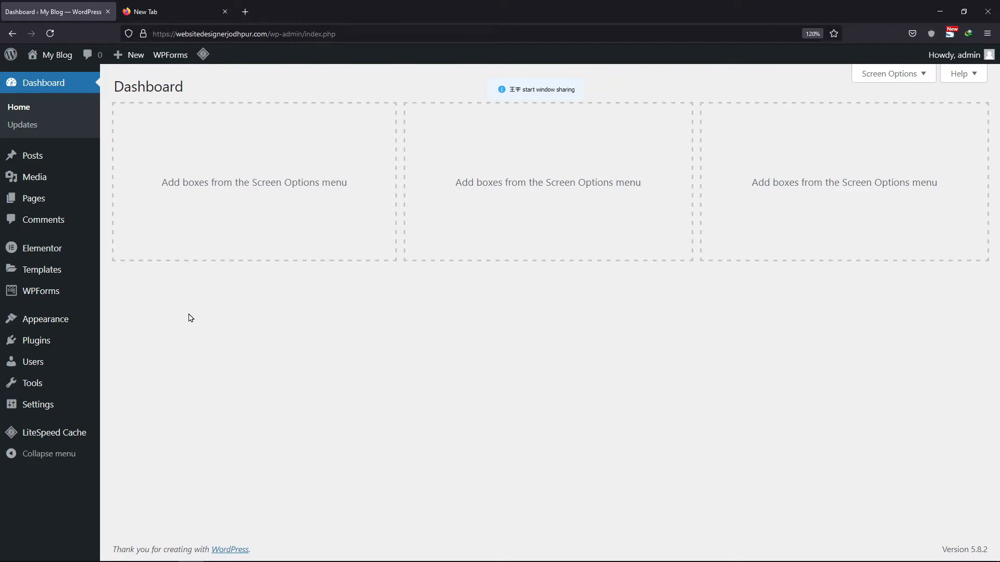
pyautogui.moveTo(41, 291)
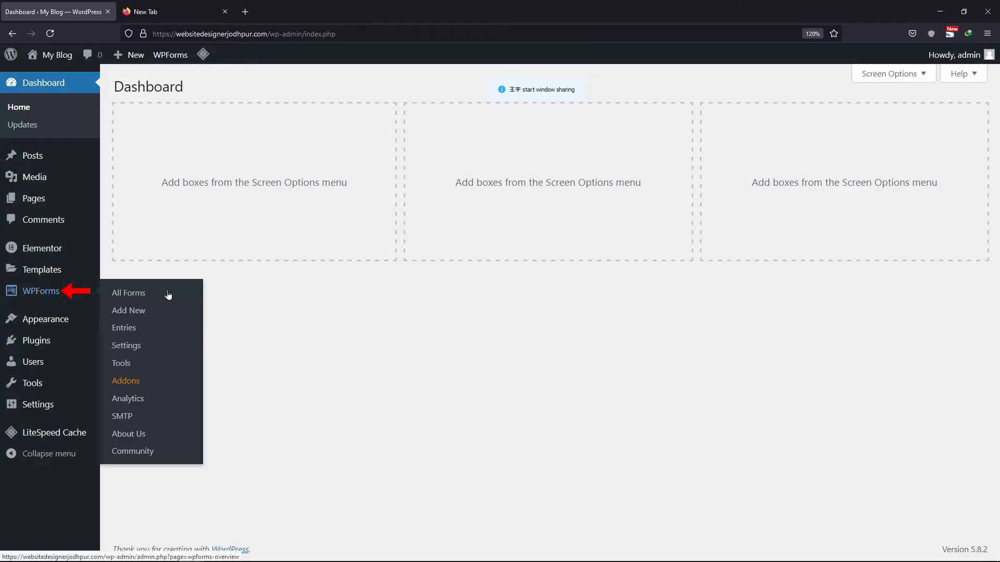
# Start a new WPForms form and name it 'Reason for contact'.
pyautogui.click(128, 310)
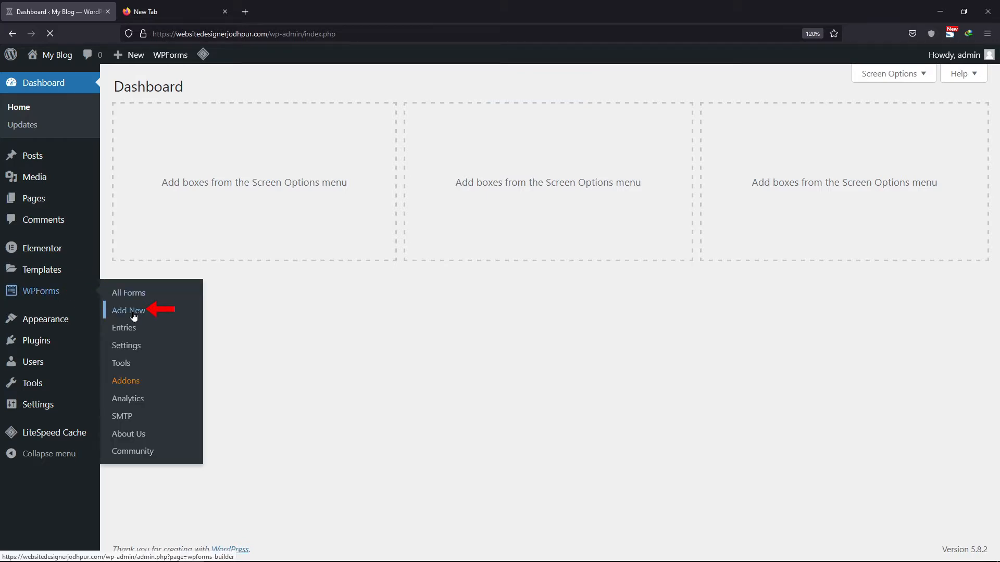
pyautogui.click(128, 310)
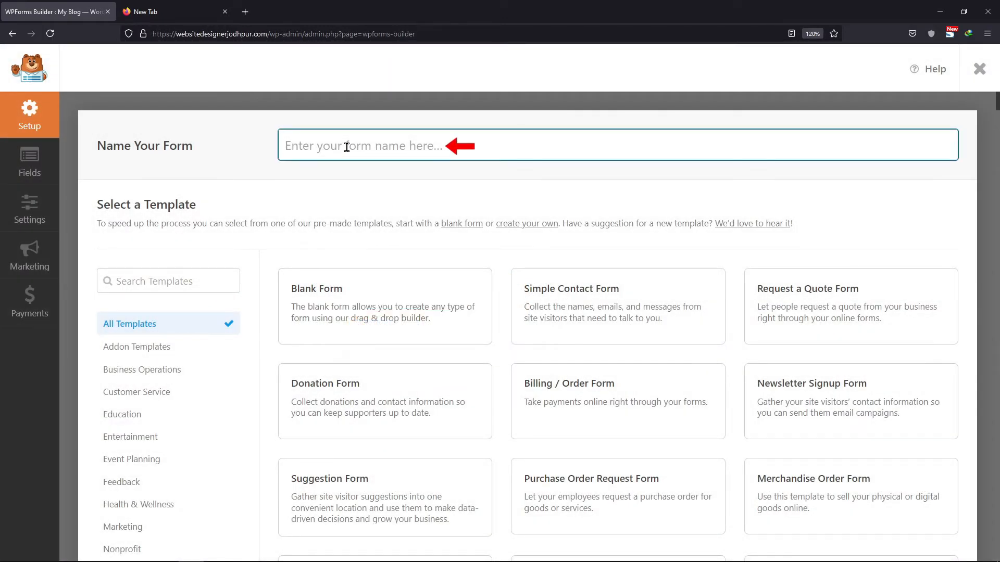
pyautogui.write('Reason')
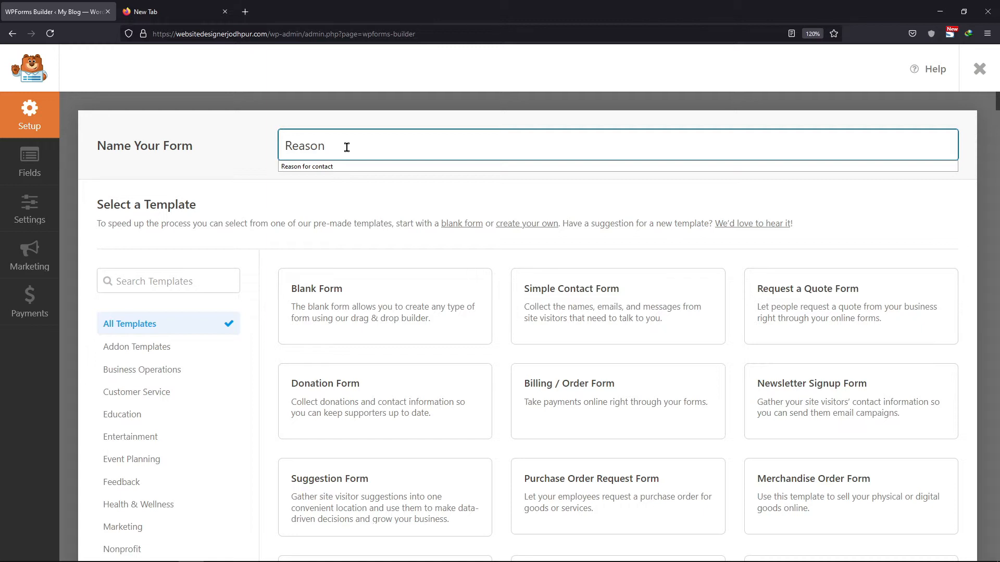
pyautogui.write('for')
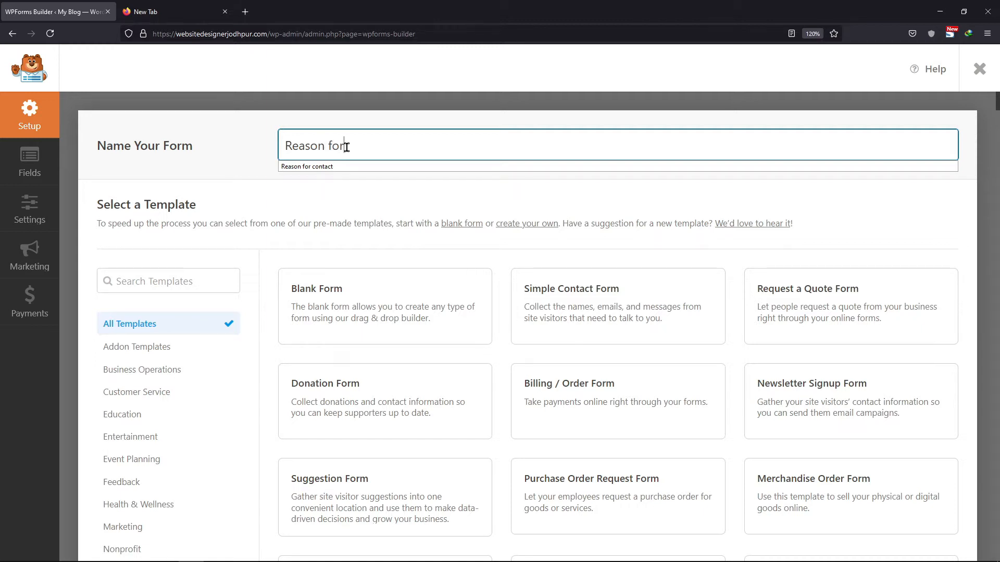
pyautogui.write('contact')
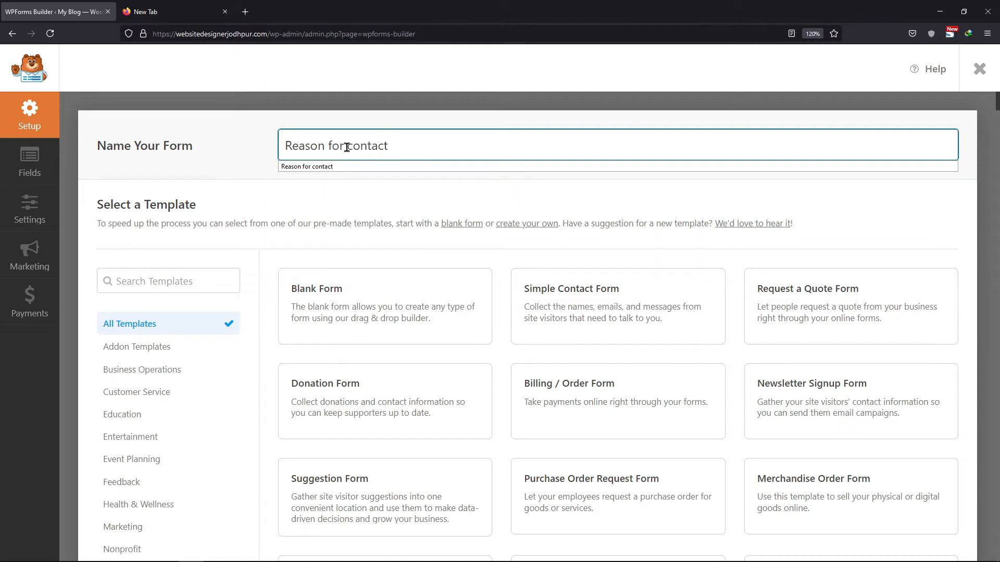
pyautogui.moveTo(385, 307)
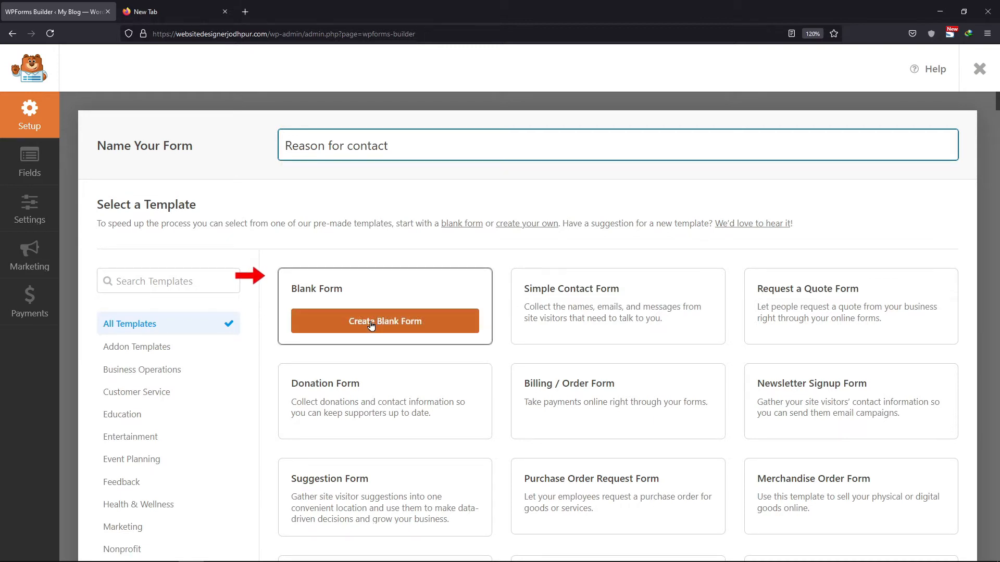
# Create a blank form with a 'Reason for contact' checkbox field: Sales question, Customer support, Other.
pyautogui.click(384, 320)
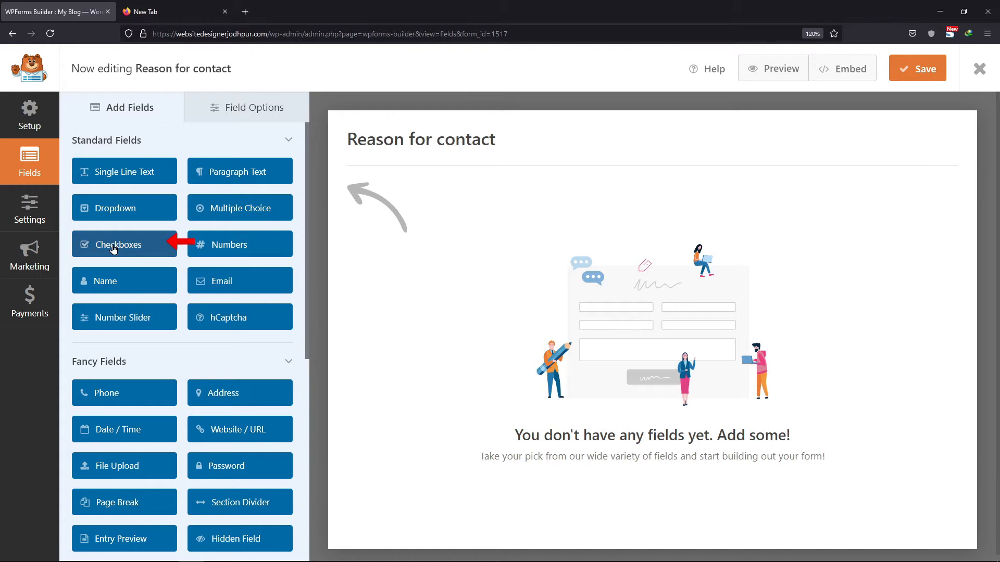
pyautogui.click(124, 244)
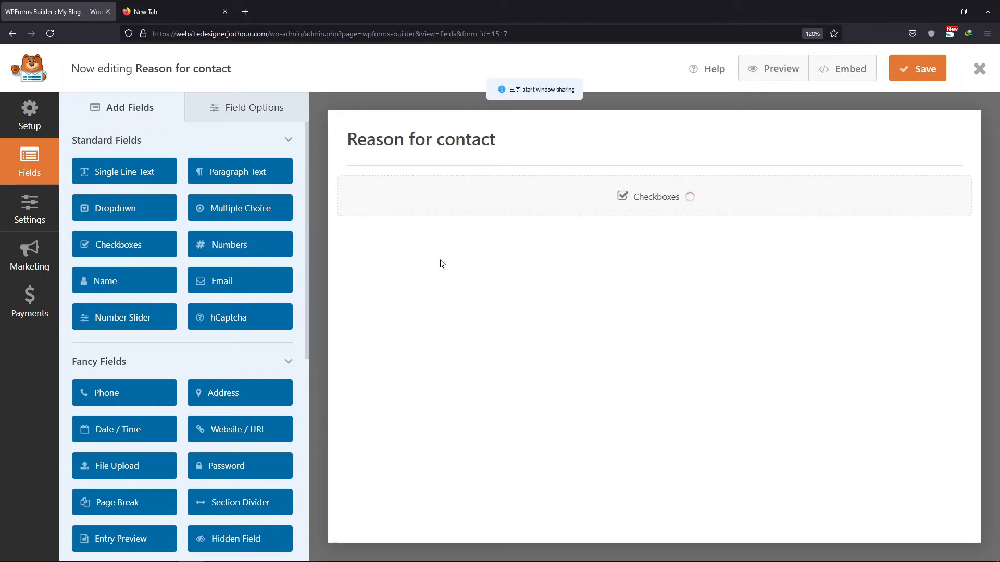
pyautogui.click(651, 196)
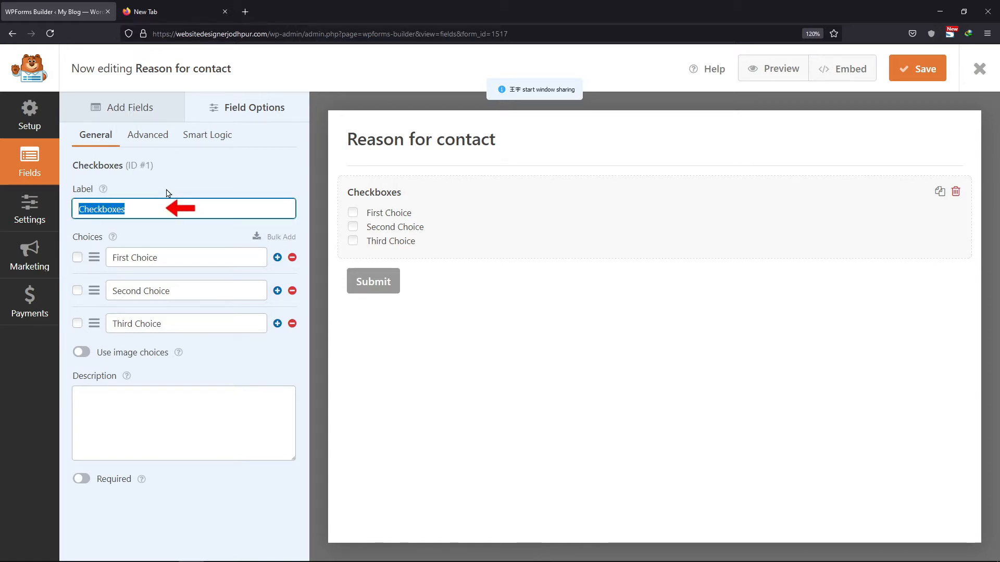
pyautogui.write('Reason for contact')
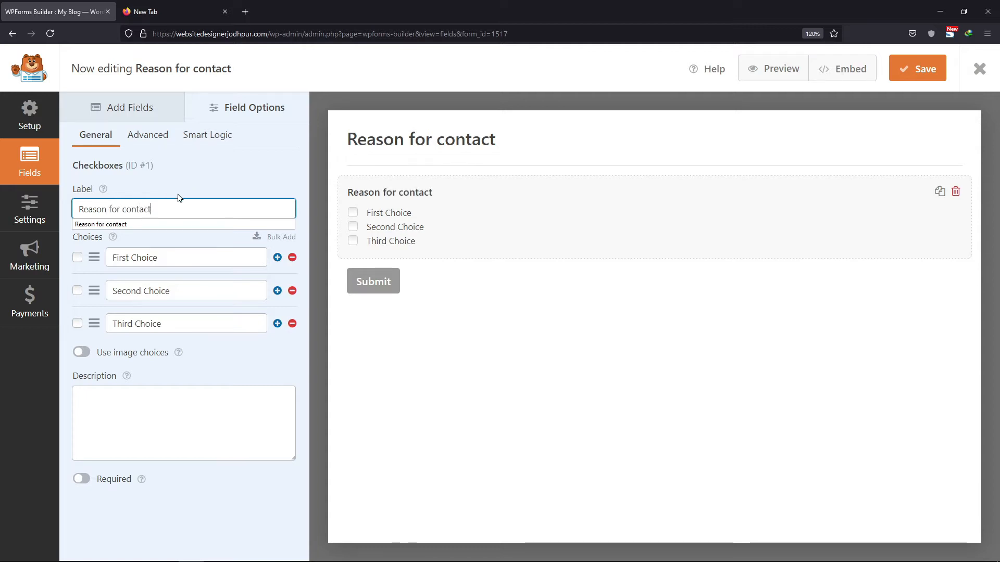
pyautogui.write('Sales question')
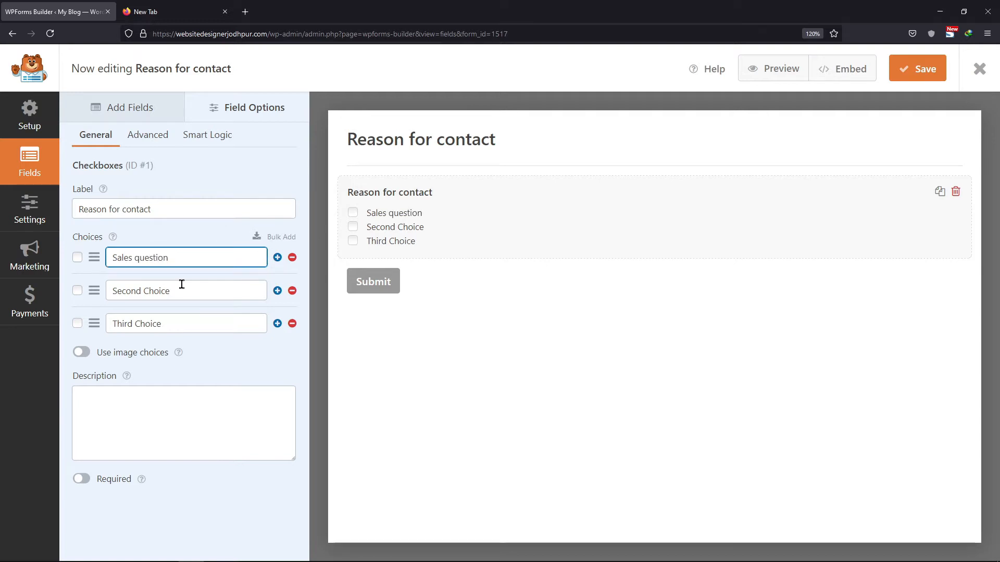
pyautogui.write('Other')
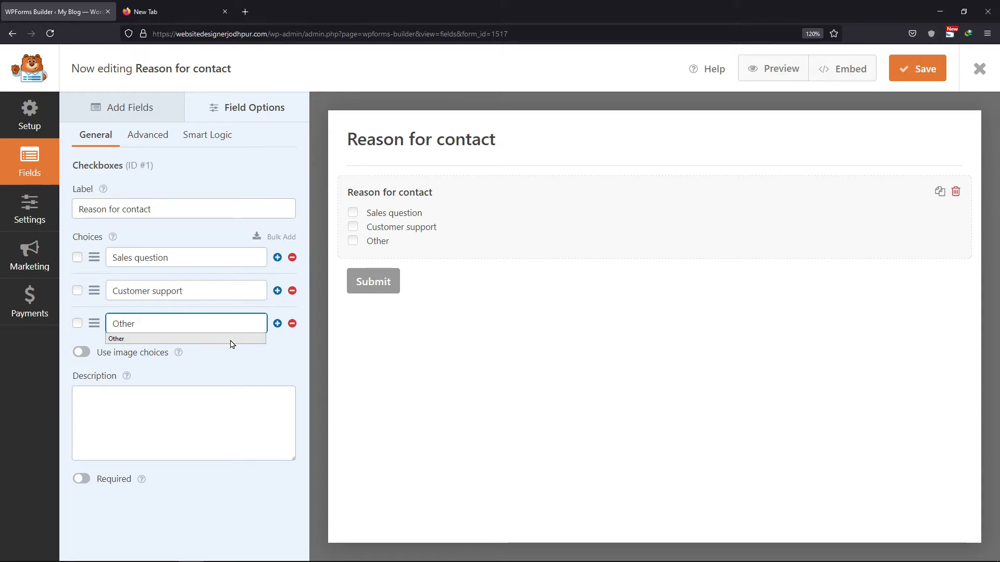
pyautogui.click(917, 68)
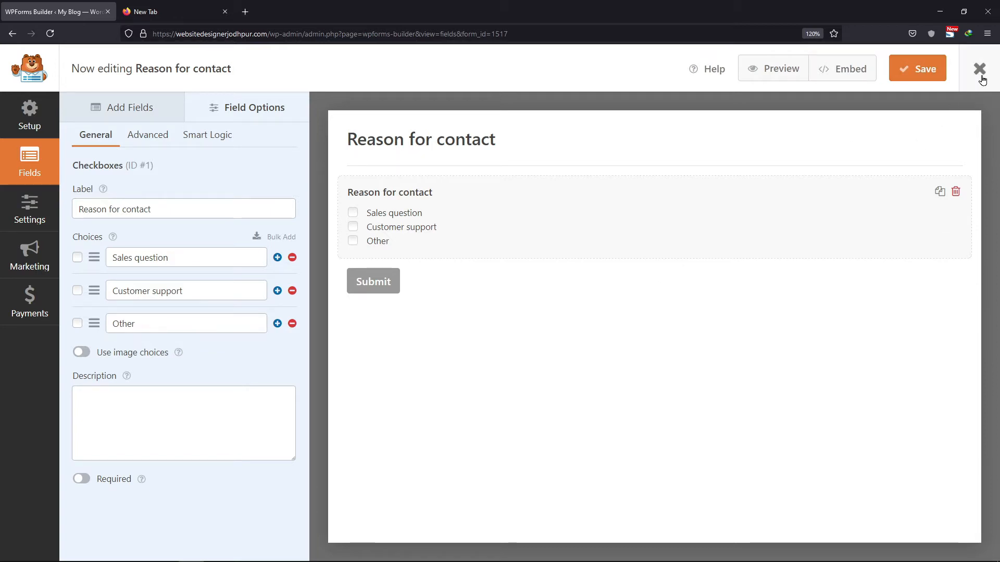
# Leave the form builder and go to the WPForms Tools Export page.
pyautogui.click(981, 69)
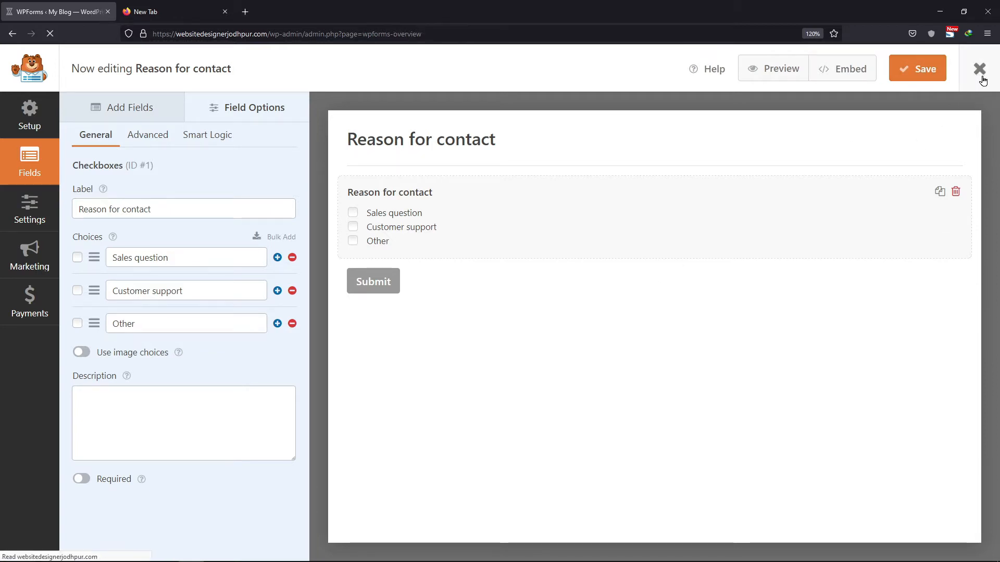
pyautogui.click(981, 69)
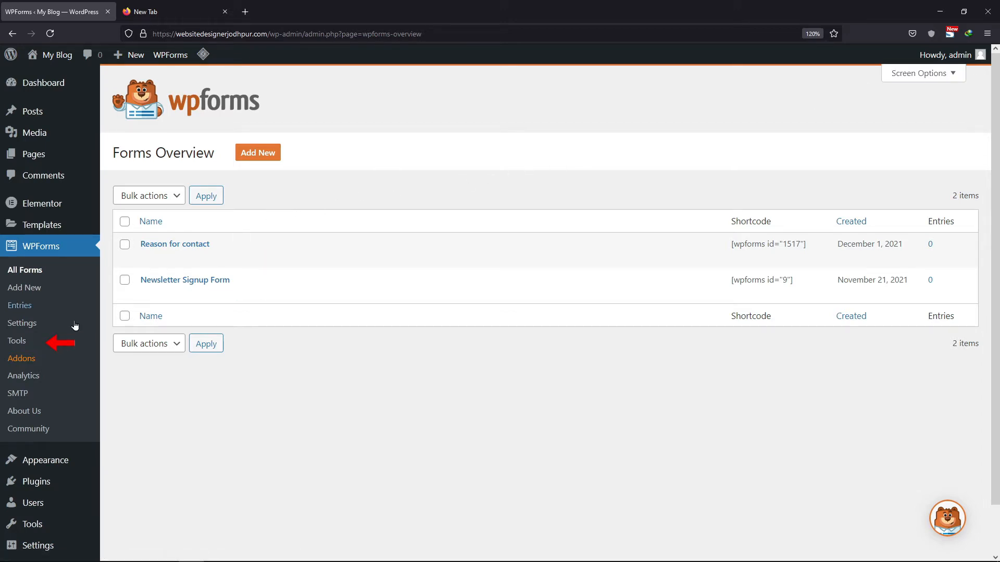
pyautogui.click(17, 340)
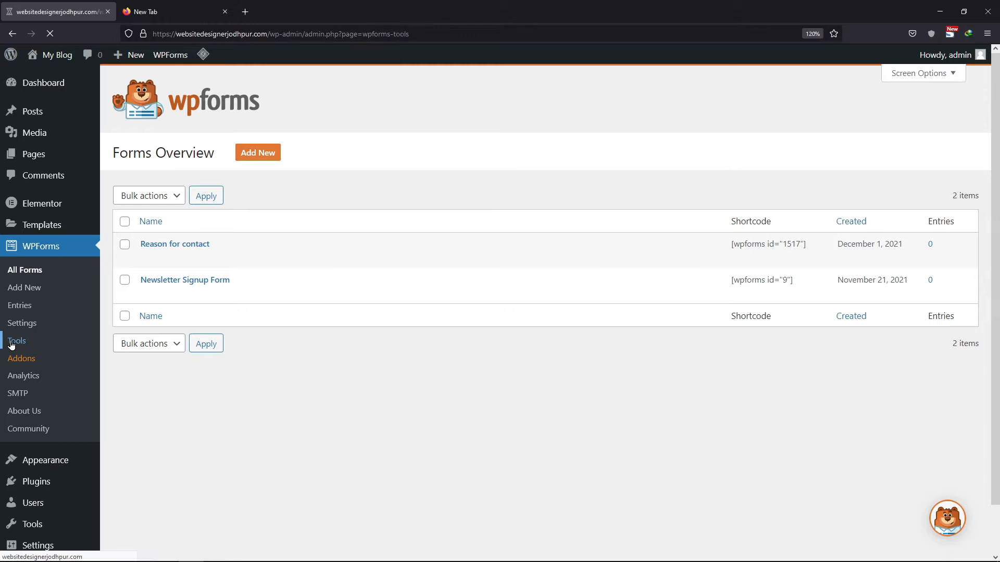
pyautogui.click(17, 340)
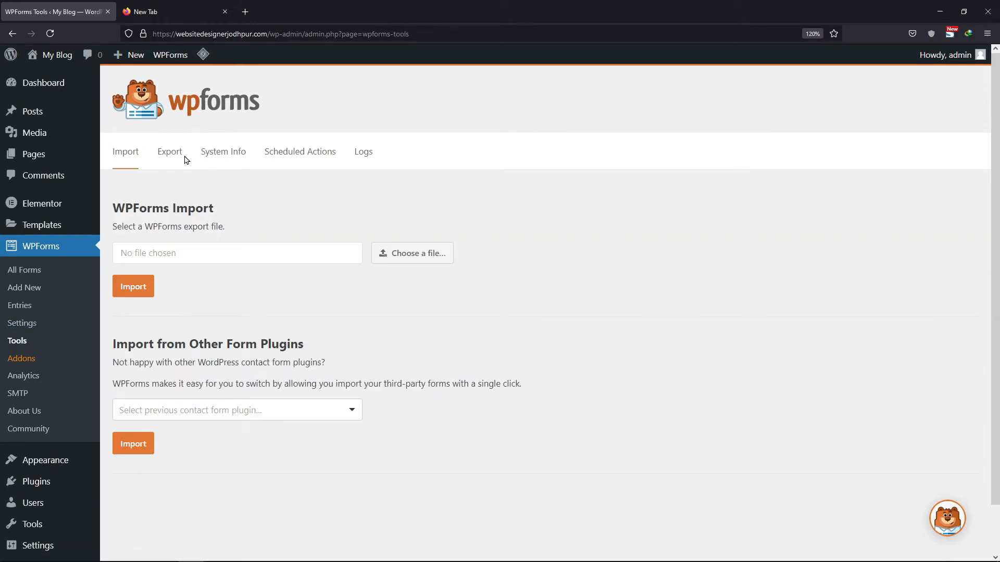
pyautogui.click(169, 151)
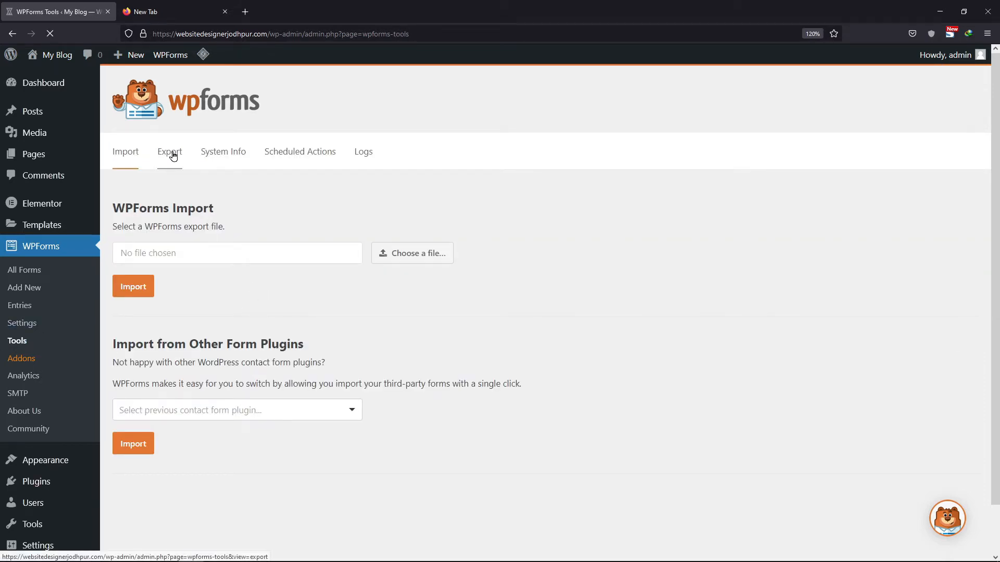
pyautogui.click(168, 152)
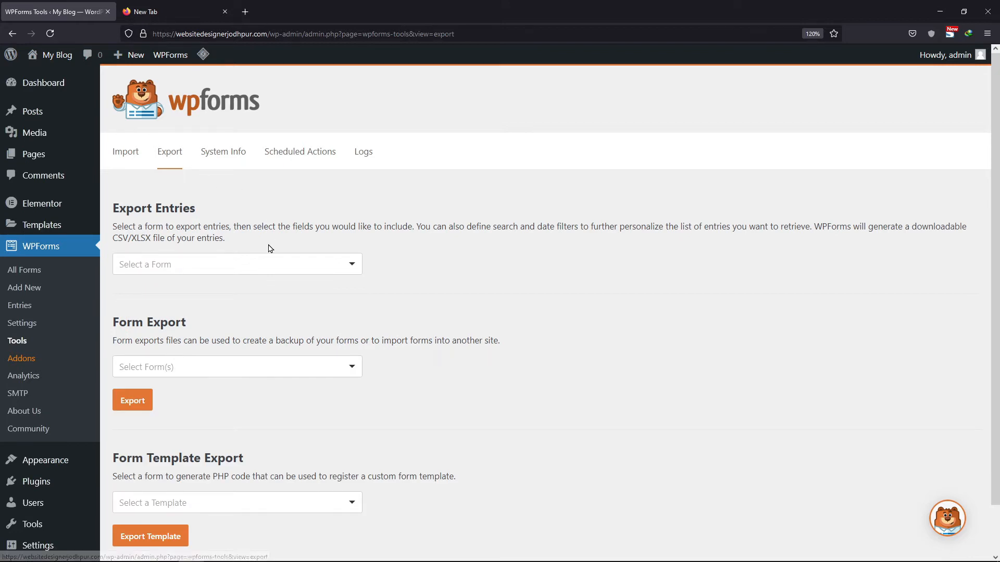
# Export the Reason for contact form as a template under Form Template Export.
pyautogui.scroll(-3)
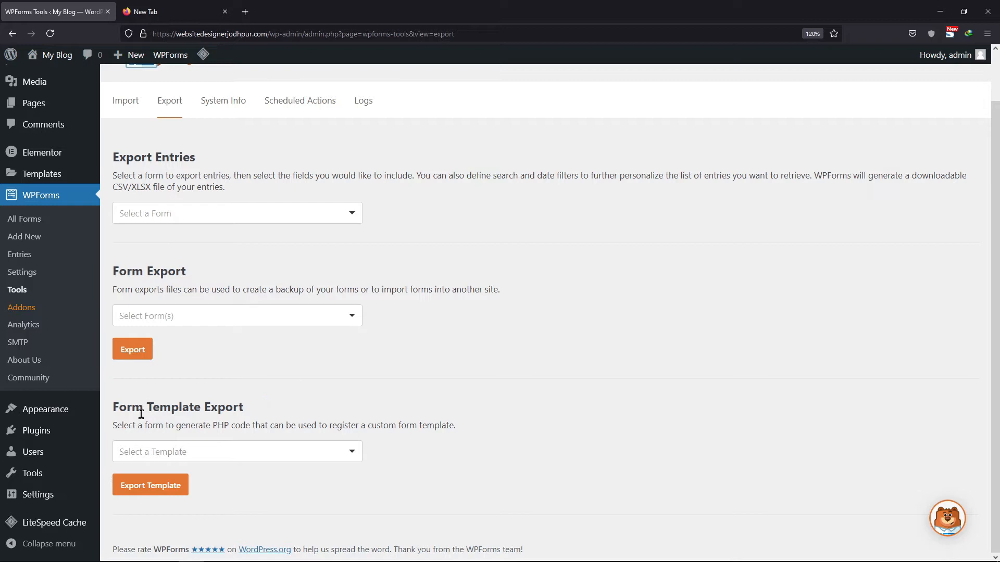
pyautogui.click(236, 452)
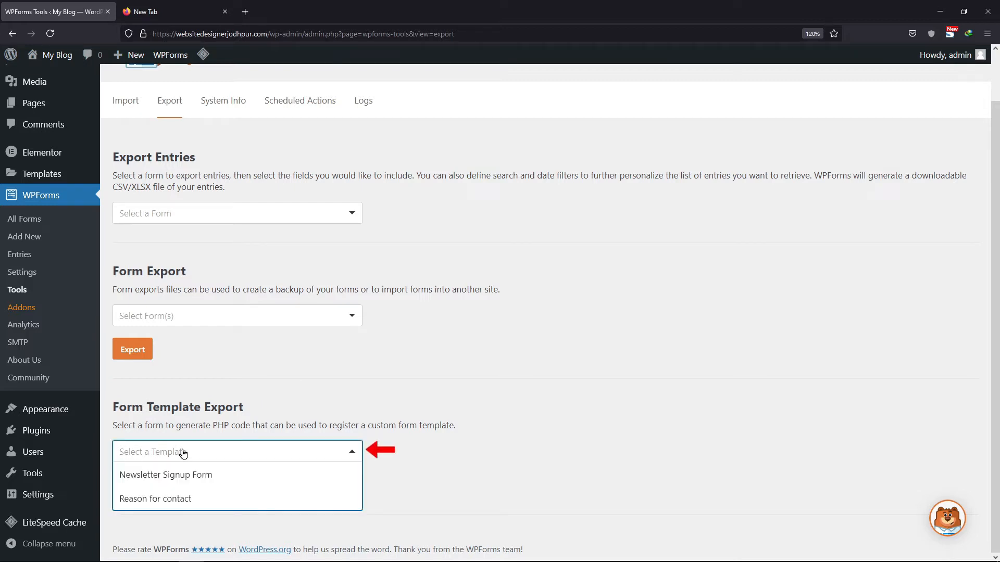
pyautogui.click(154, 498)
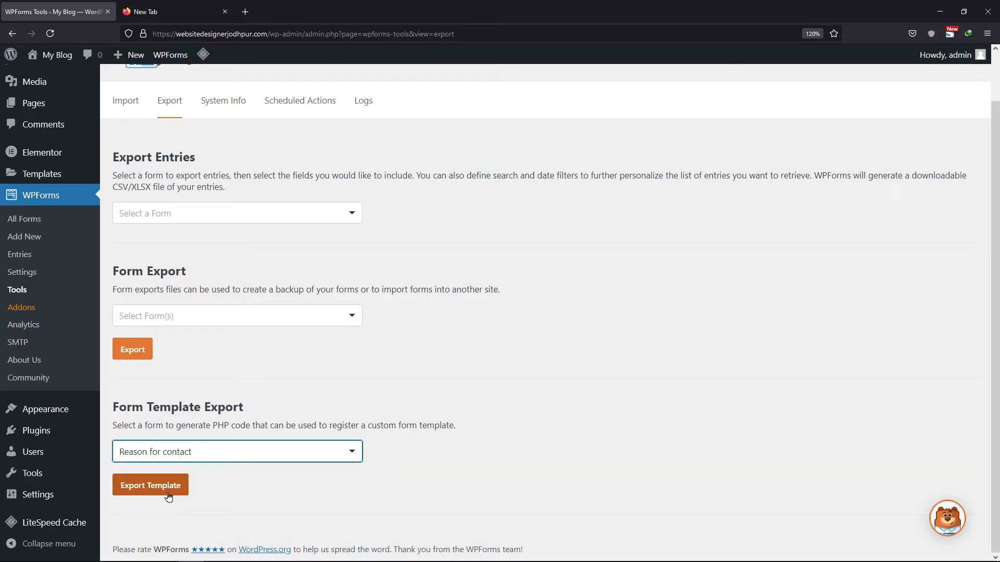
pyautogui.click(150, 485)
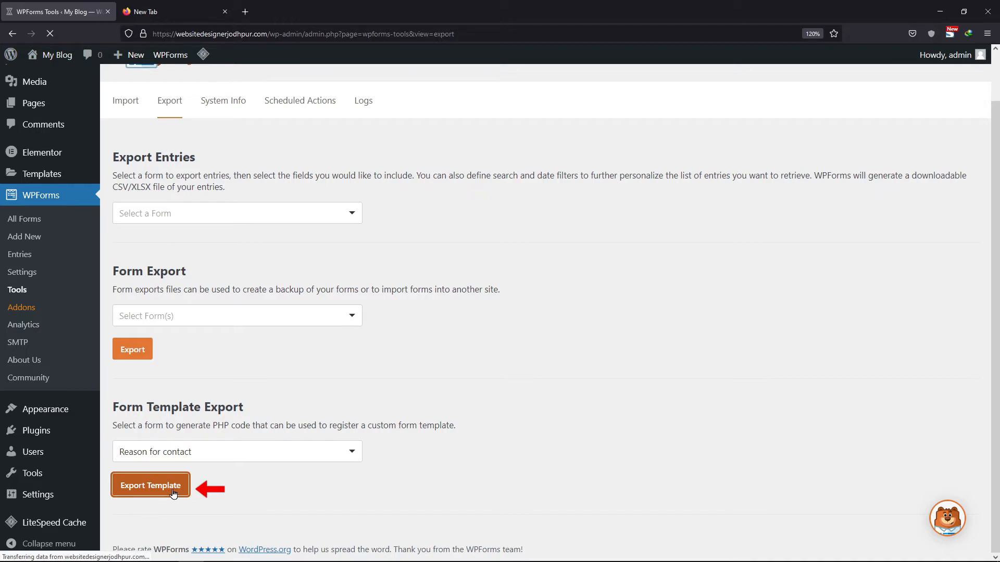
# Select and copy all of the generated Reason for contact template PHP code.
pyautogui.click(150, 486)
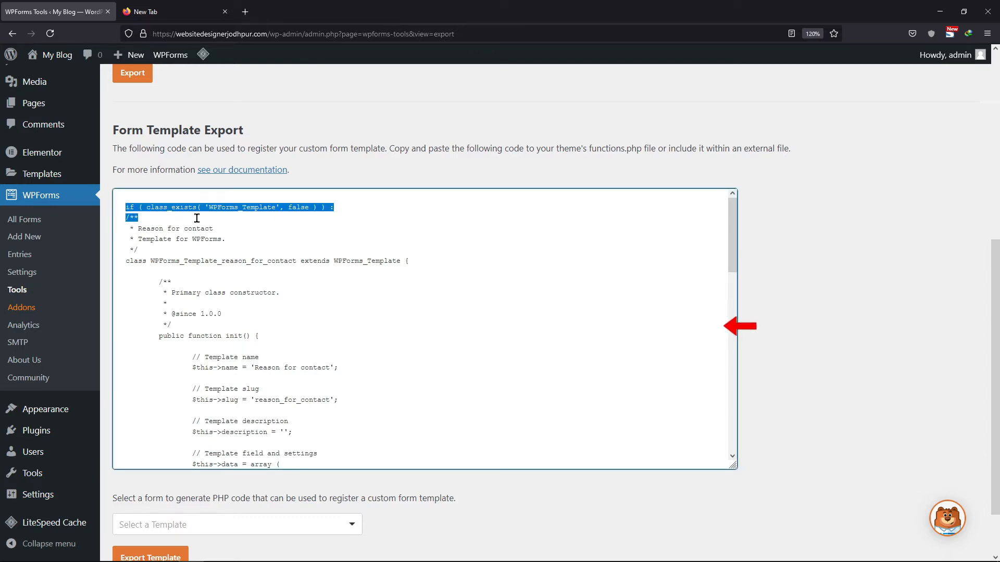
pyautogui.scroll(-3)
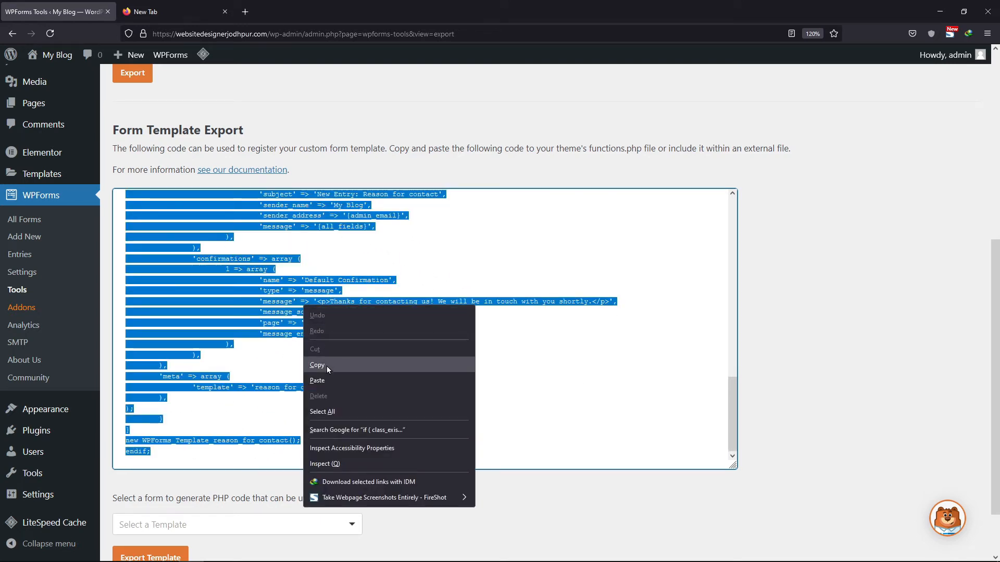
pyautogui.click(317, 364)
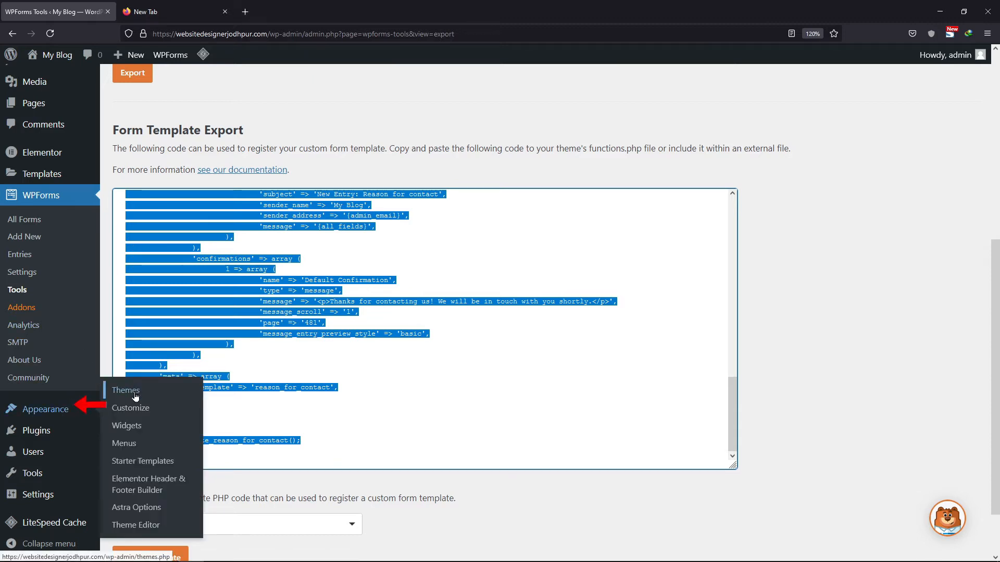
# Open Astra's functions.php in the Theme Editor, accepting the warning, and scroll to its end.
pyautogui.click(136, 525)
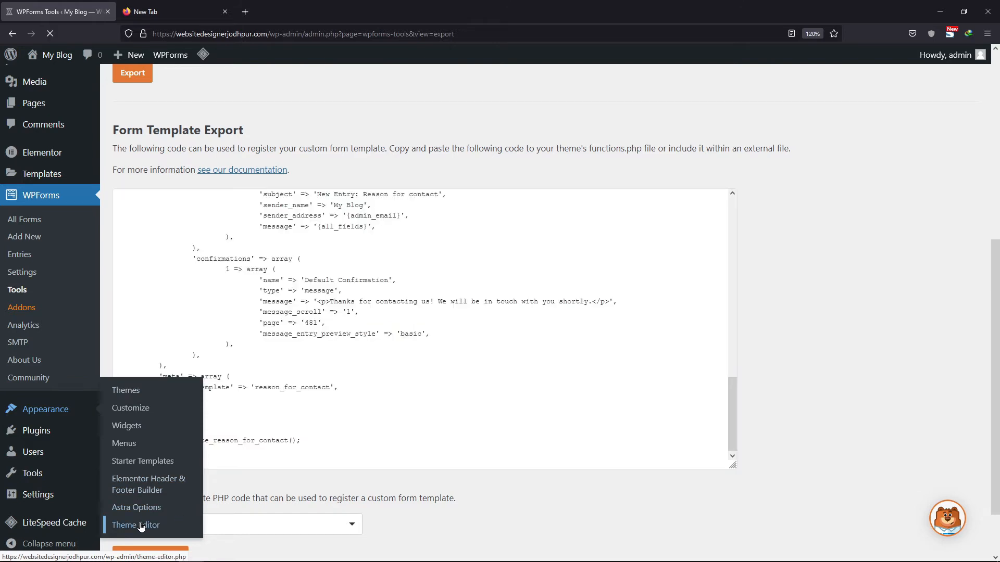
pyautogui.click(135, 525)
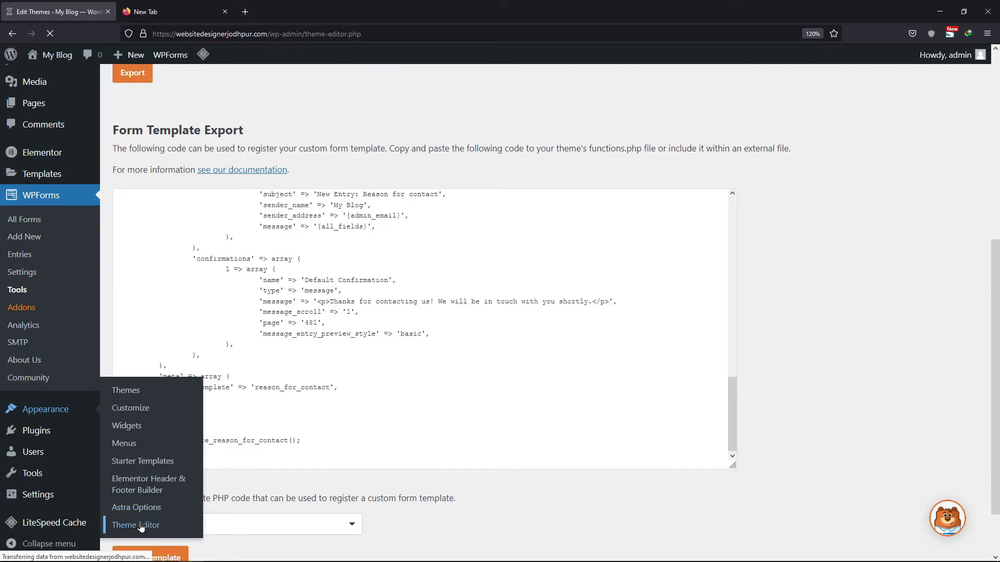
pyautogui.click(135, 525)
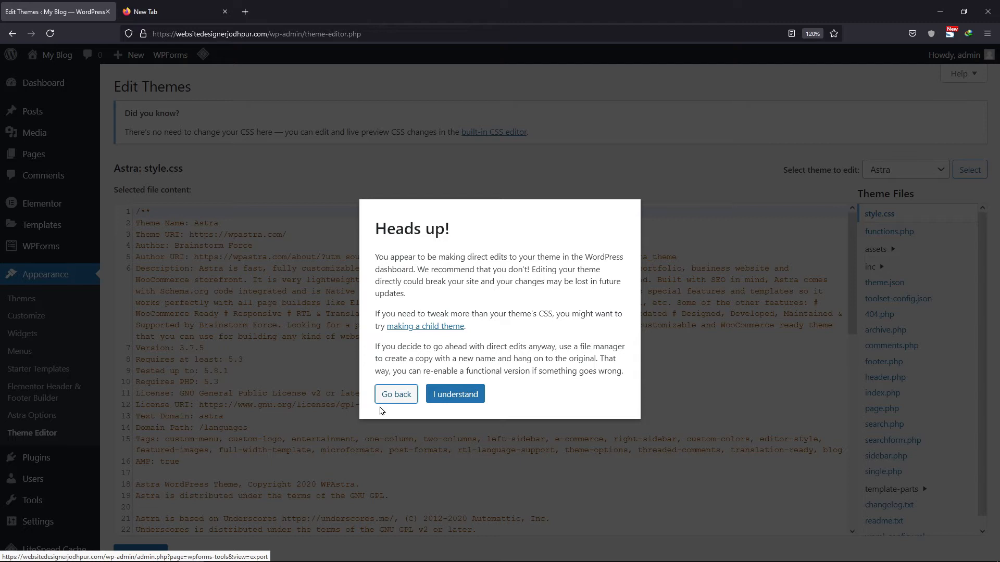
pyautogui.click(455, 394)
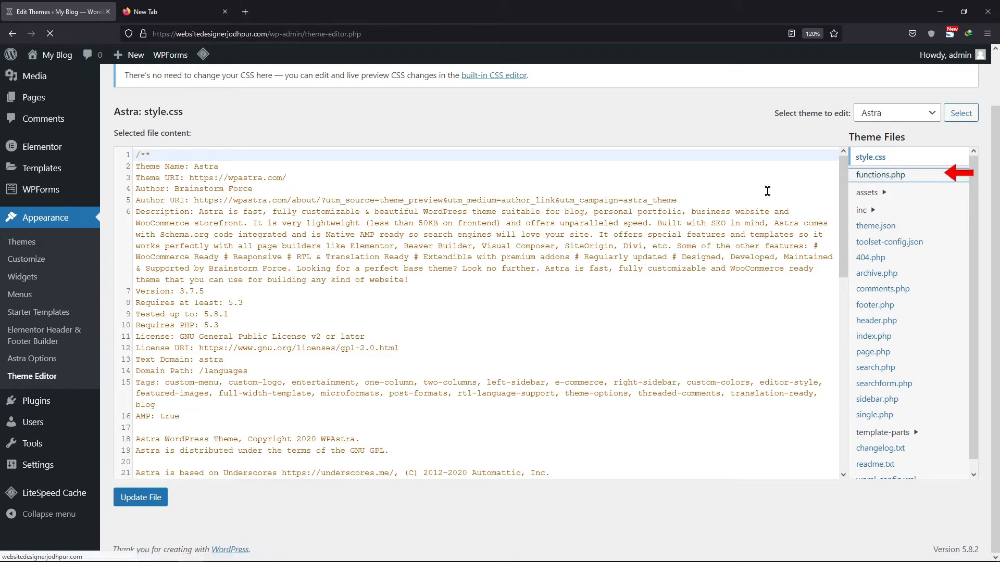
pyautogui.click(881, 175)
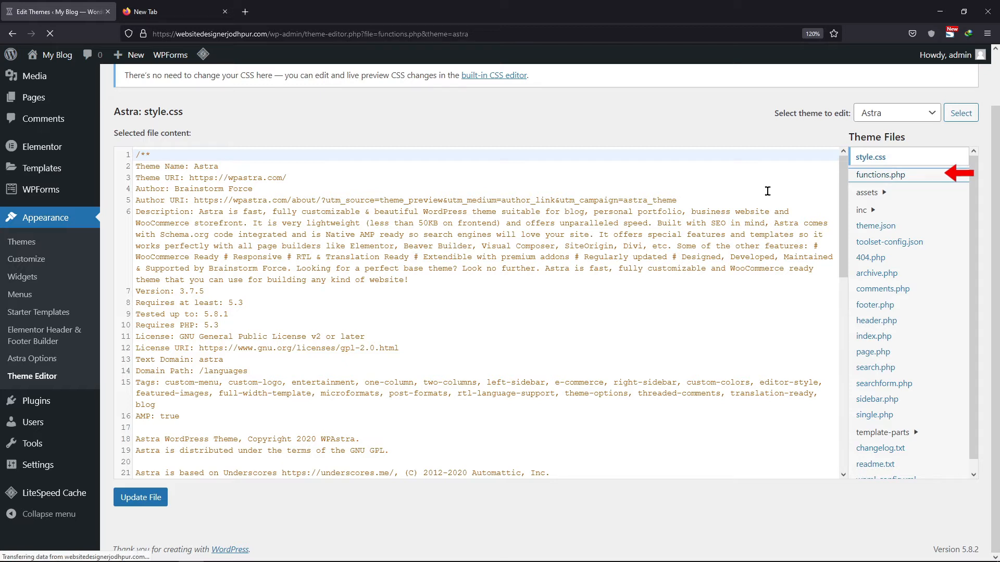
pyautogui.click(880, 174)
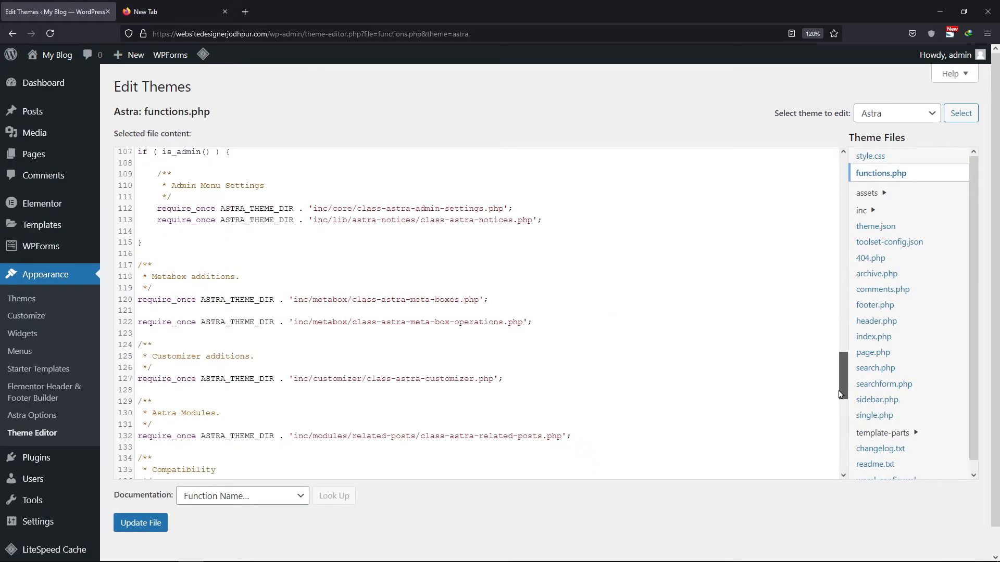
pyautogui.scroll(-3)
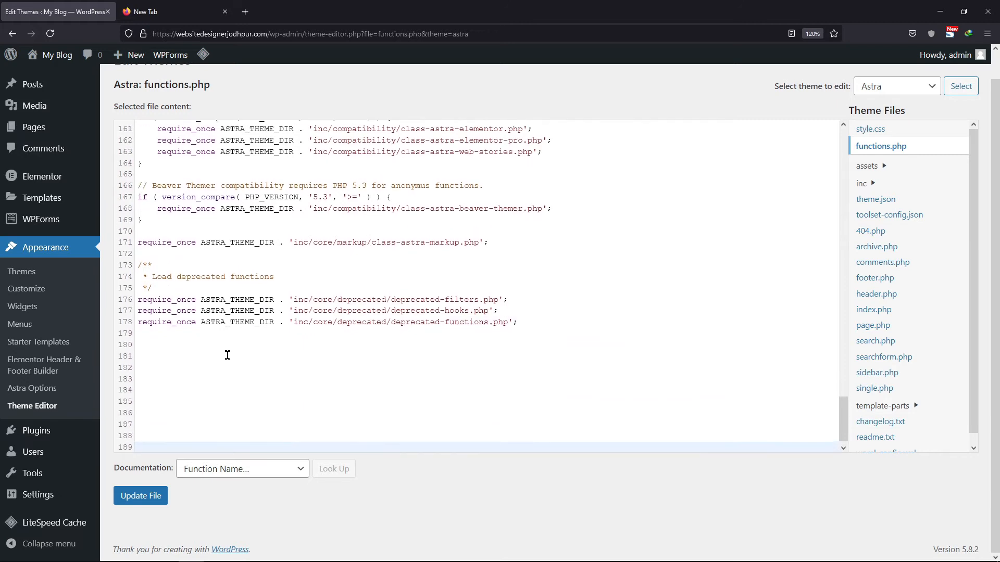
# Add a '// Wp form addon' comment and the template code to functions.php, then update the file.
pyautogui.write('//')
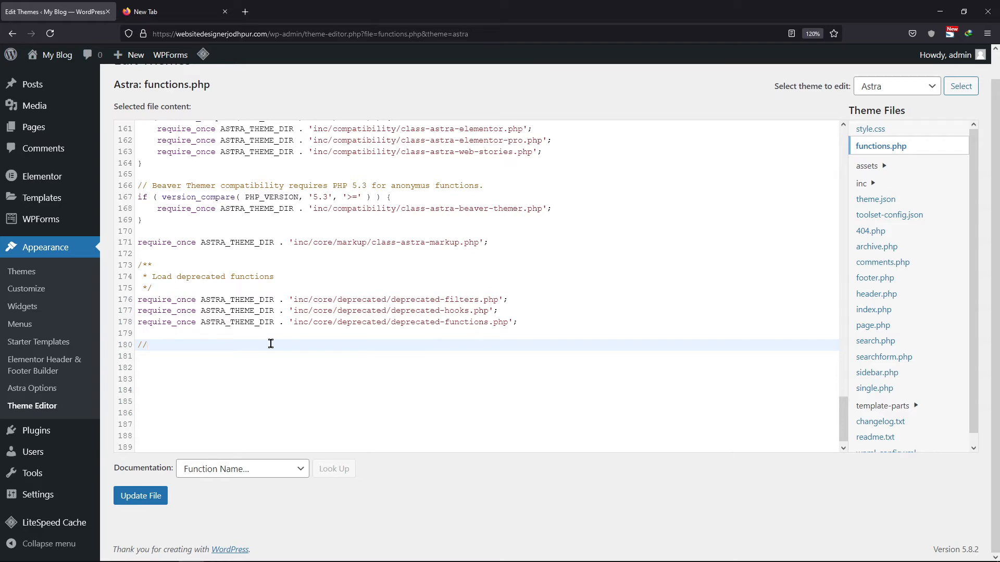
pyautogui.write('Wp form addon')
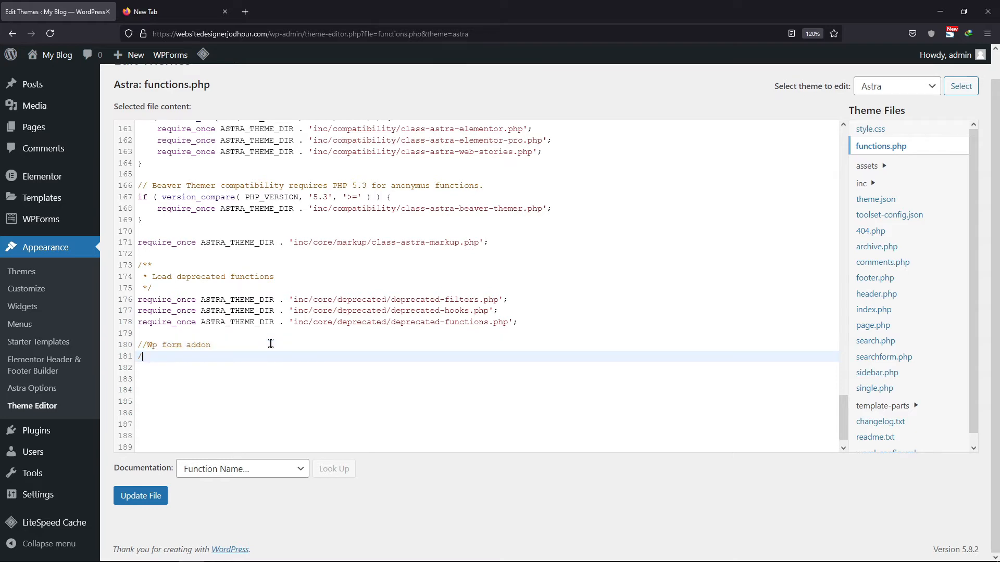
pyautogui.scroll(-3)
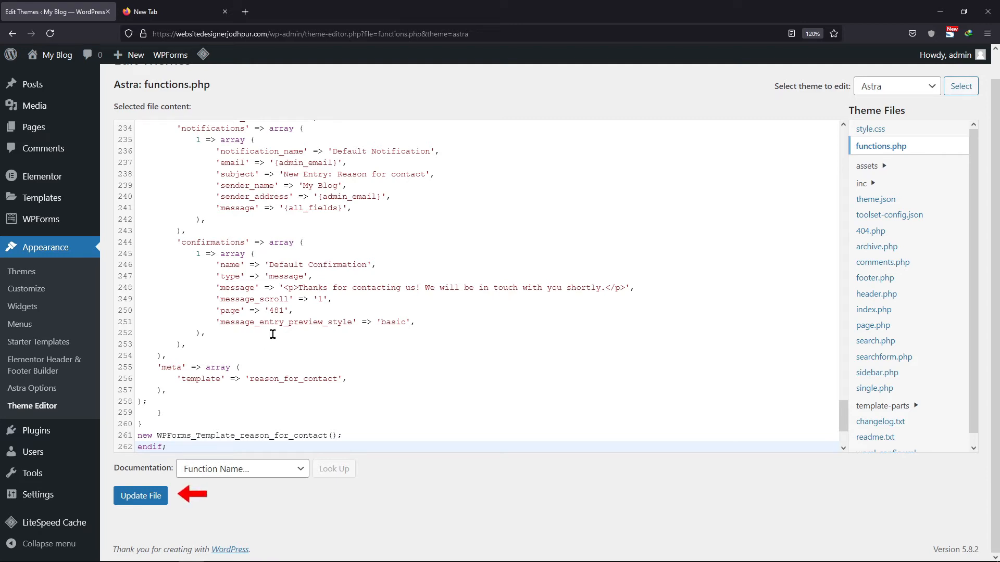
pyautogui.click(140, 497)
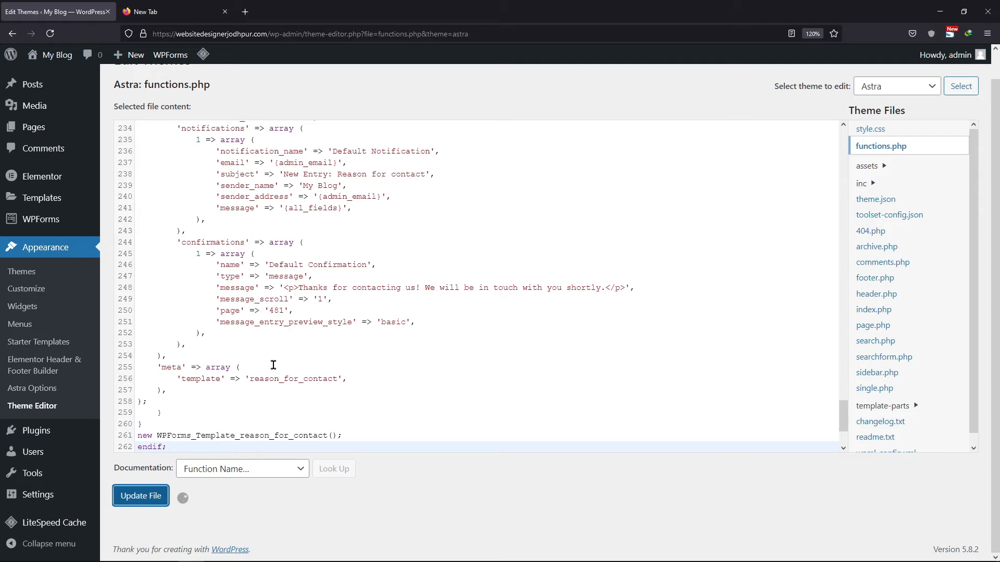
pyautogui.click(140, 495)
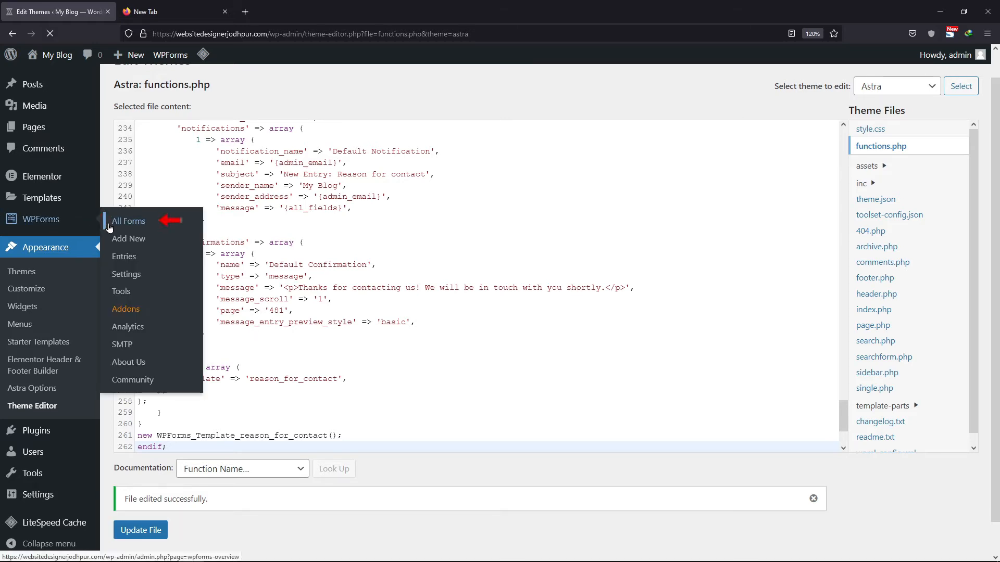
# Delete the original Reason for contact form from All Forms, confirming with OK.
pyautogui.click(129, 221)
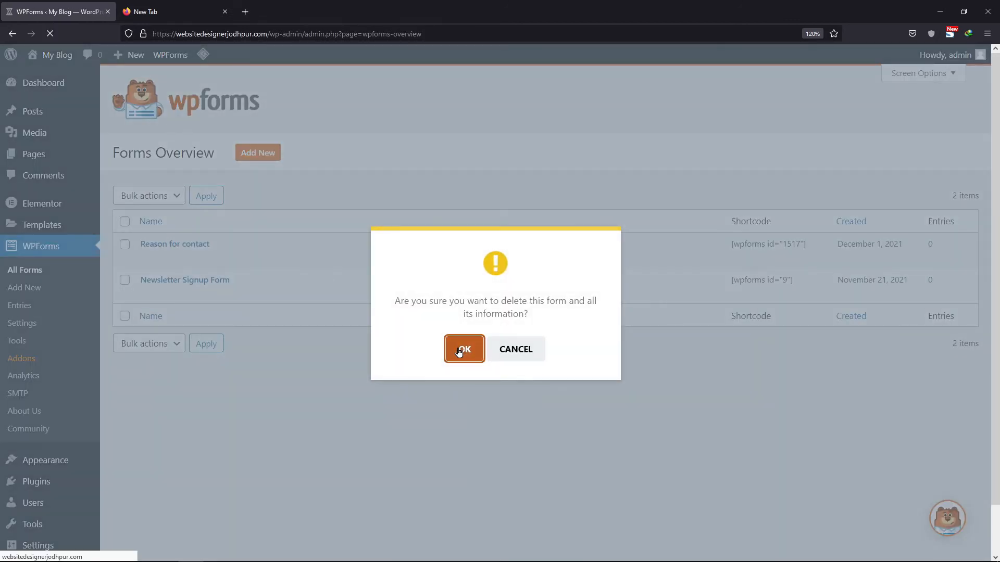
pyautogui.click(463, 349)
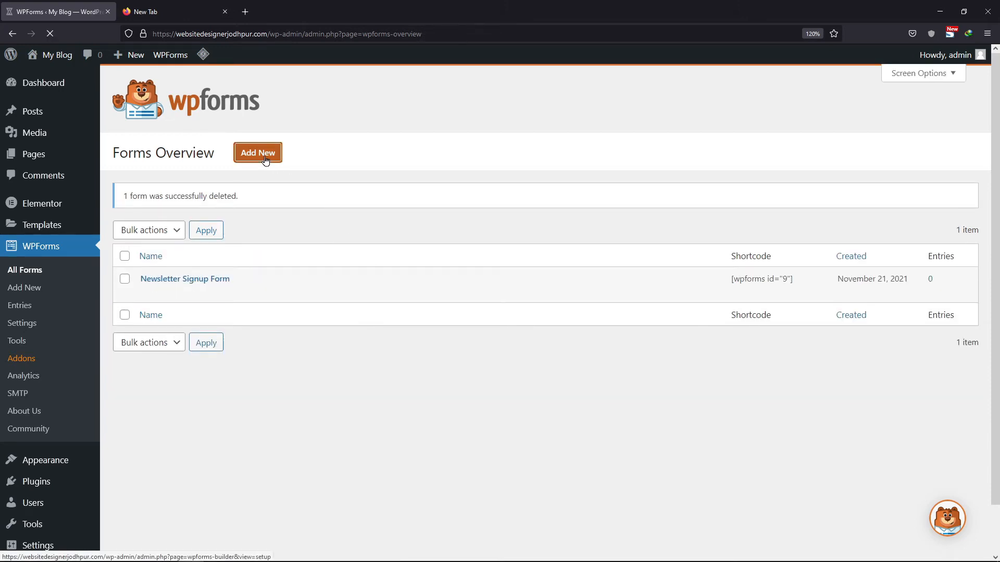
# Create a new form from the custom Reason for contact template and save it.
pyautogui.click(257, 152)
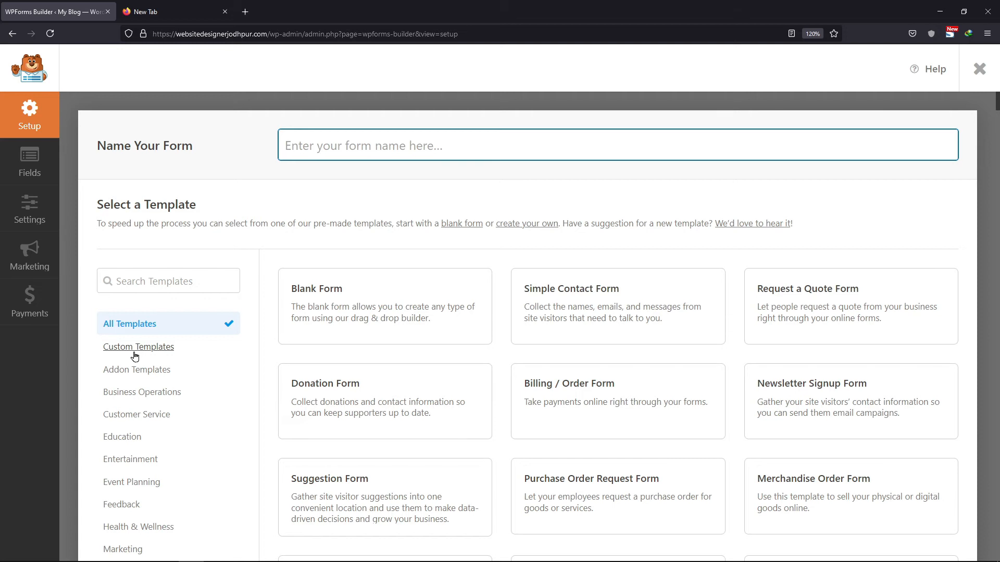
pyautogui.click(139, 346)
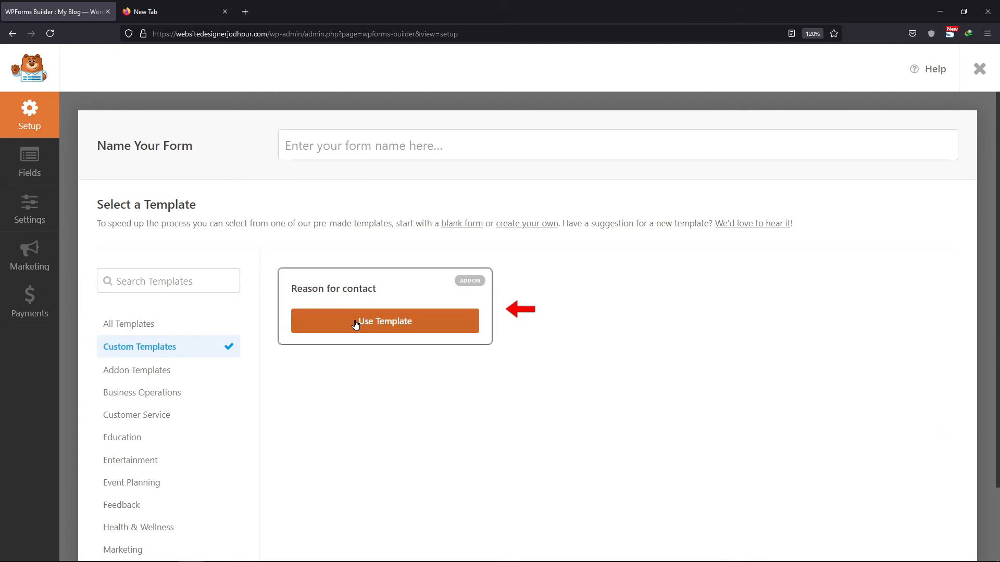
pyautogui.click(384, 321)
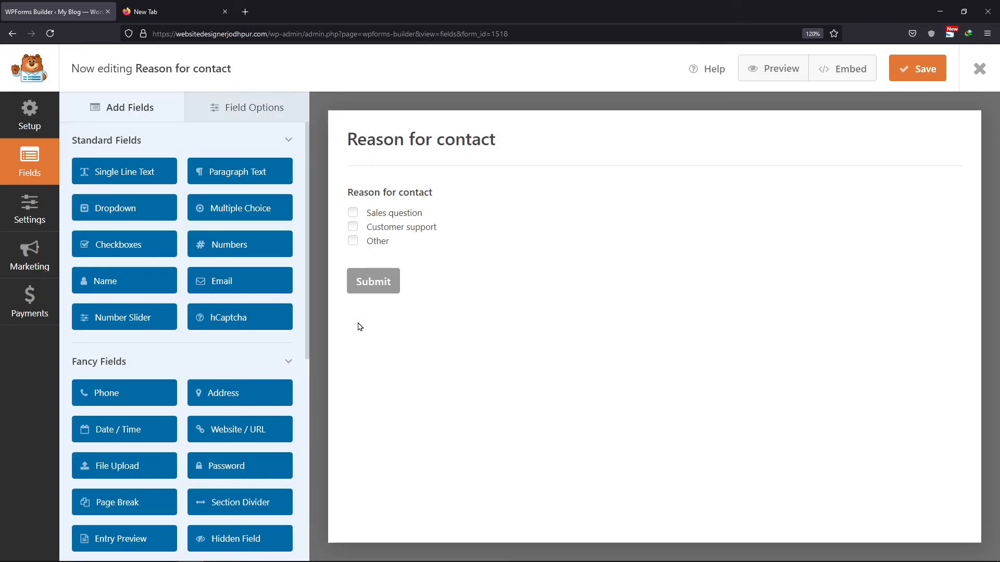
pyautogui.click(917, 68)
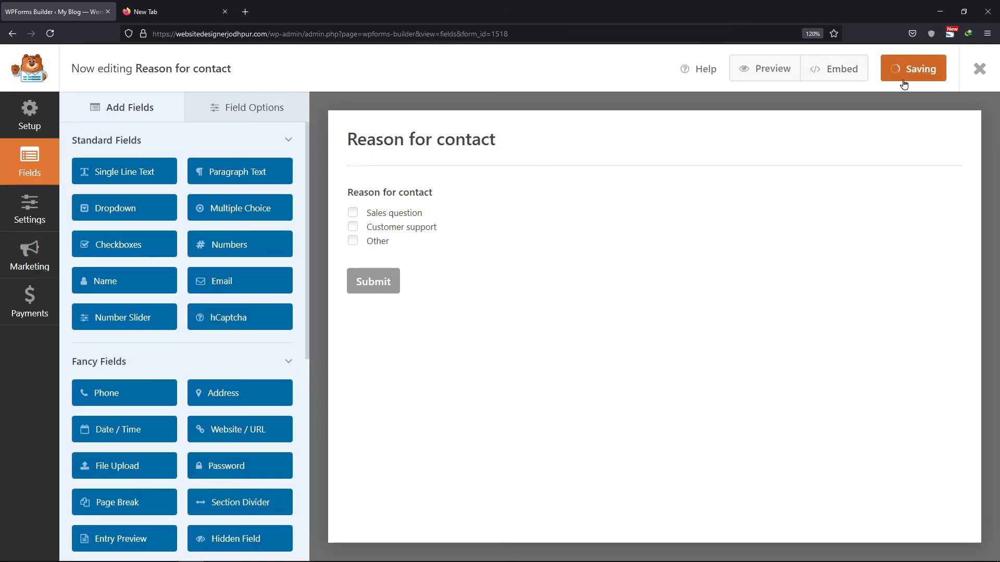